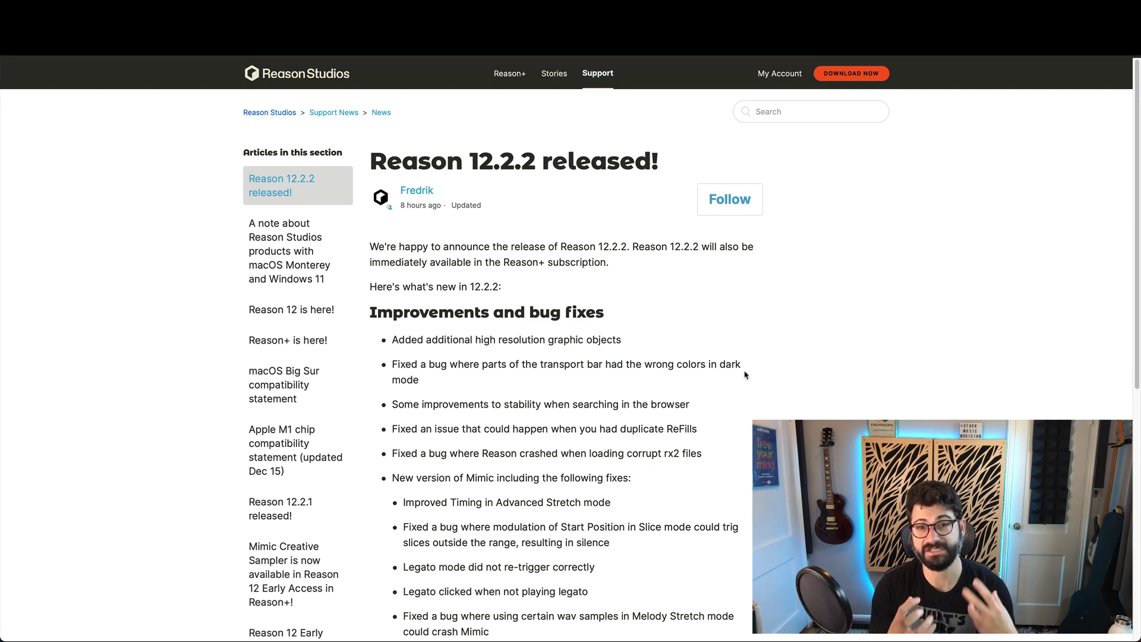
scroll(down, 3)
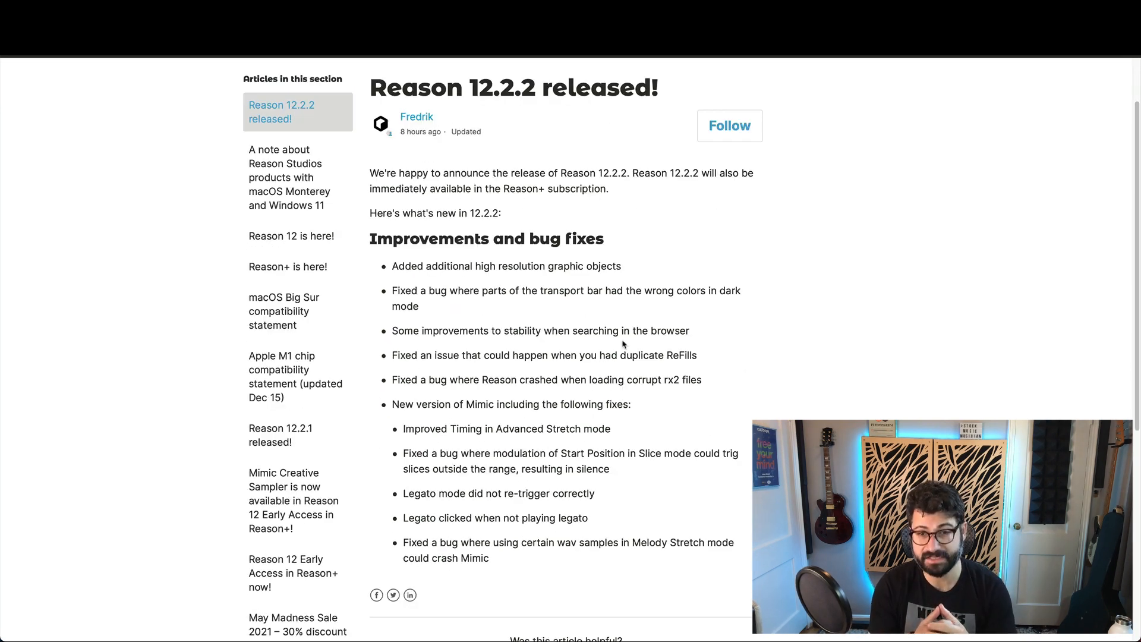